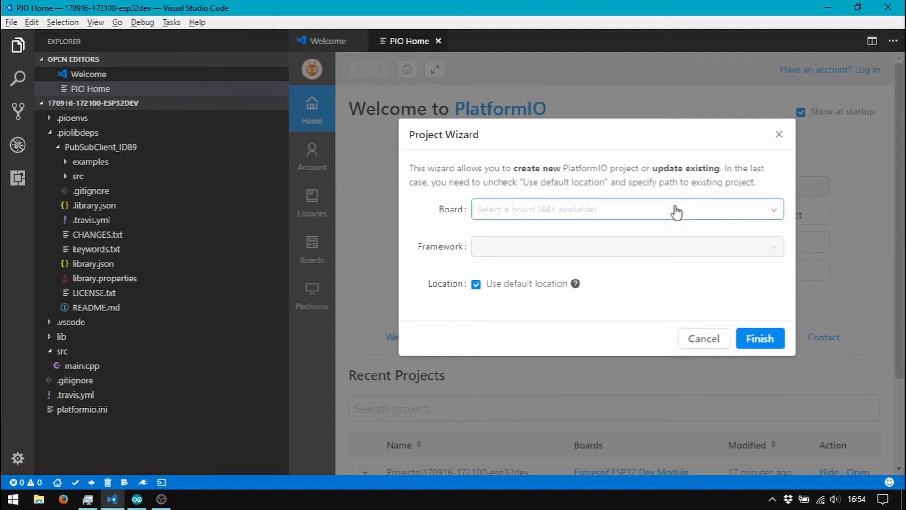
- Finish the Project Wizard with the esp32 board on Arduino and bring up src/main.cpp
{"action": "type", "text": "esp32"}
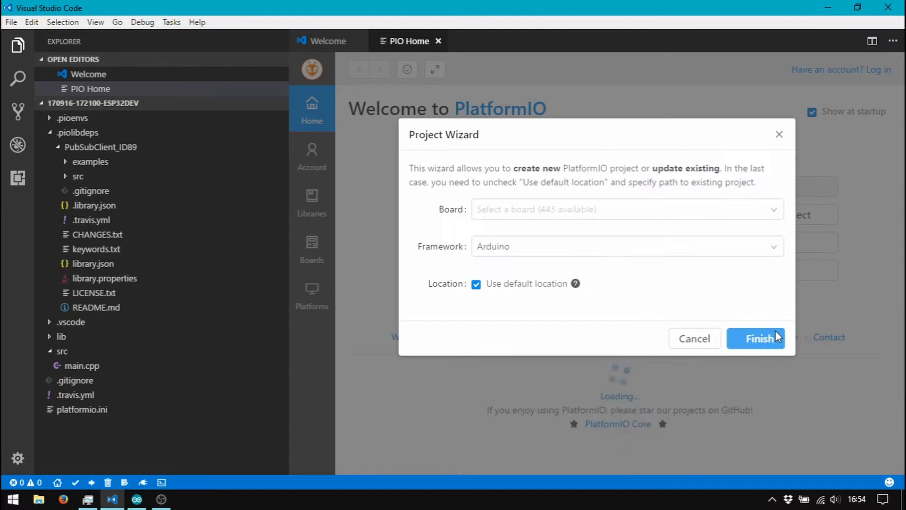
{"action": "left_click", "coordinate": [755, 338]}
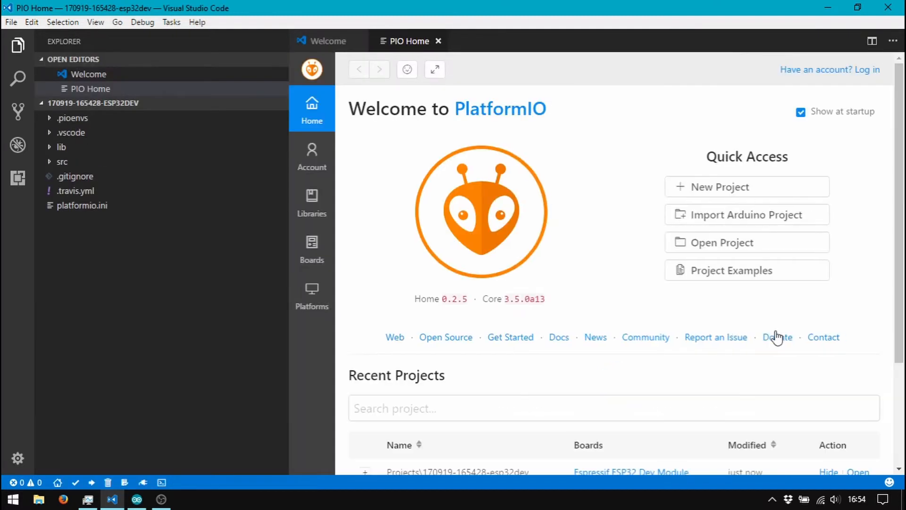
{"action": "mouse_move", "coordinate": [441, 43]}
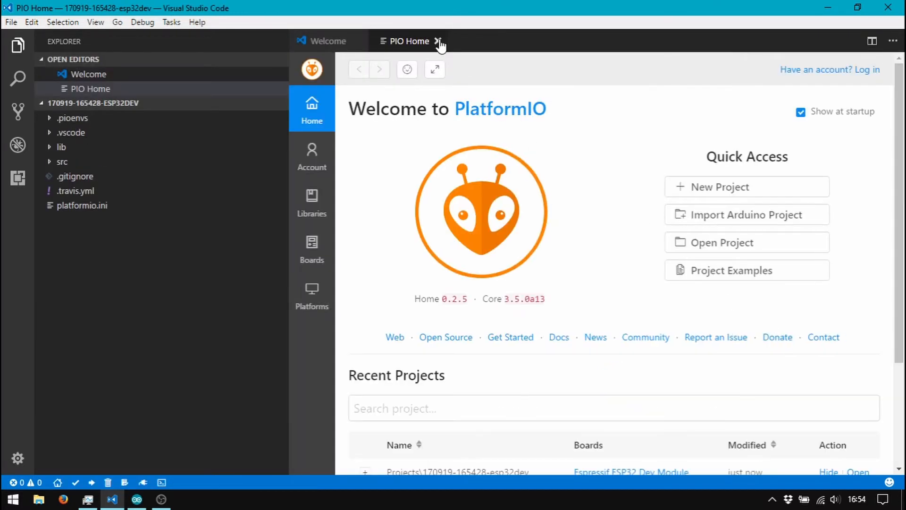
{"action": "left_click", "coordinate": [439, 40]}
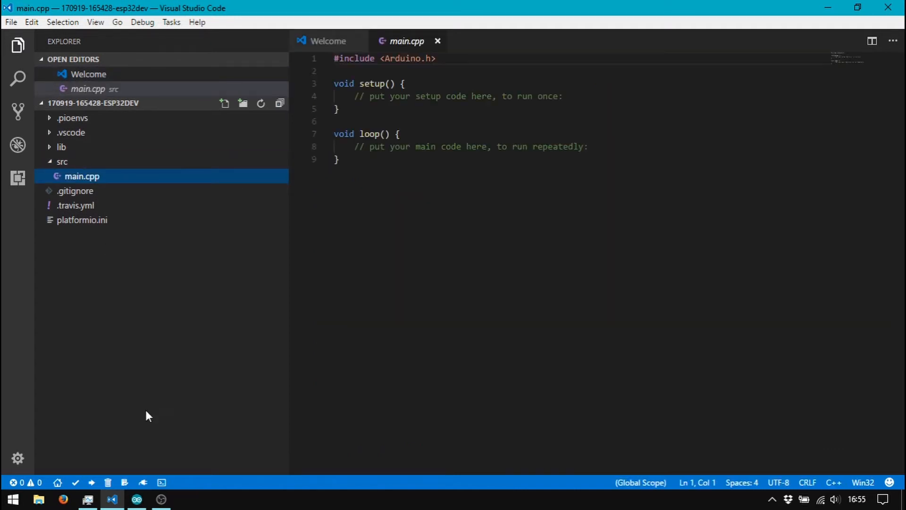
- In the PlatformIO terminal search for BMP280 and run pio lib install 528
{"action": "left_click", "coordinate": [161, 483]}
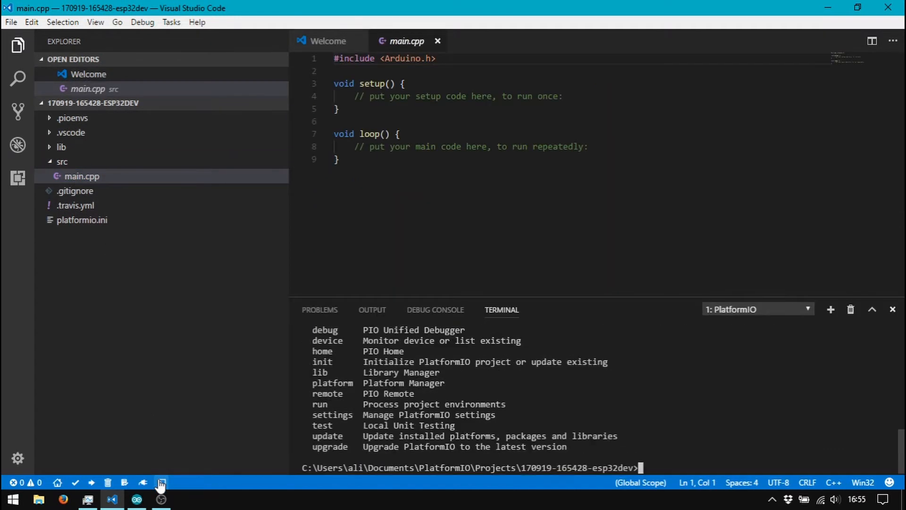
{"action": "type", "text": "pio lib se"}
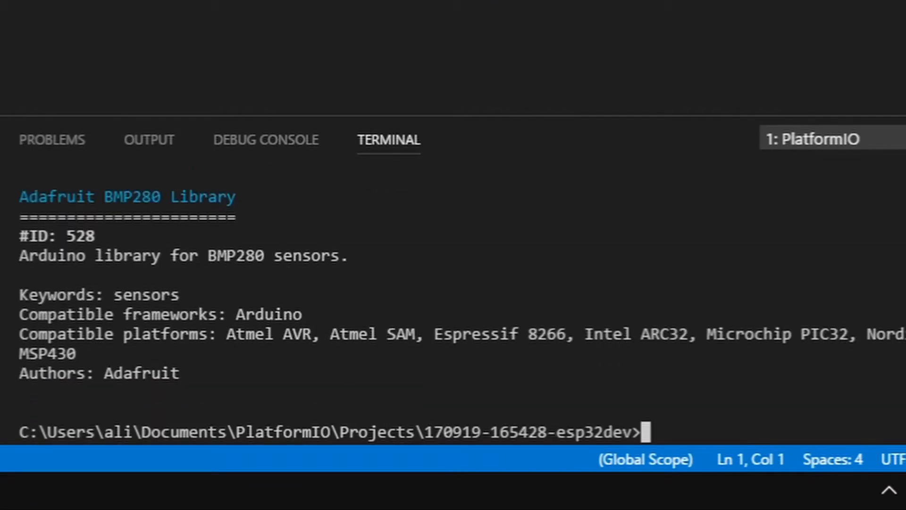
{"action": "type", "text": "pio lib i"}
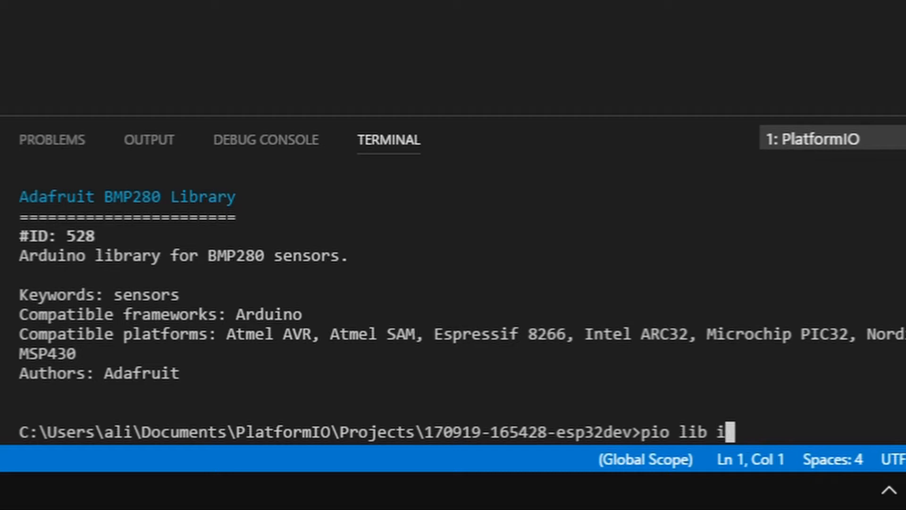
{"action": "type", "text": "nstall 528"}
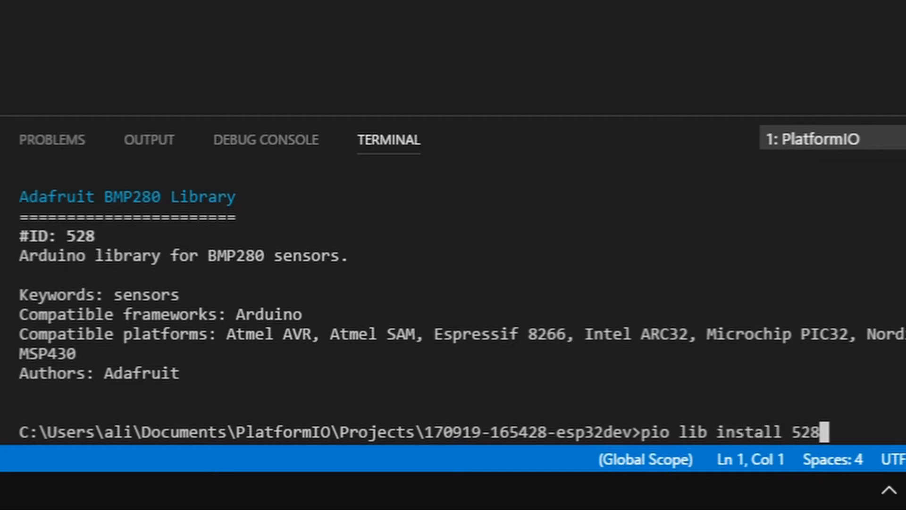
{"action": "key", "text": "Enter"}
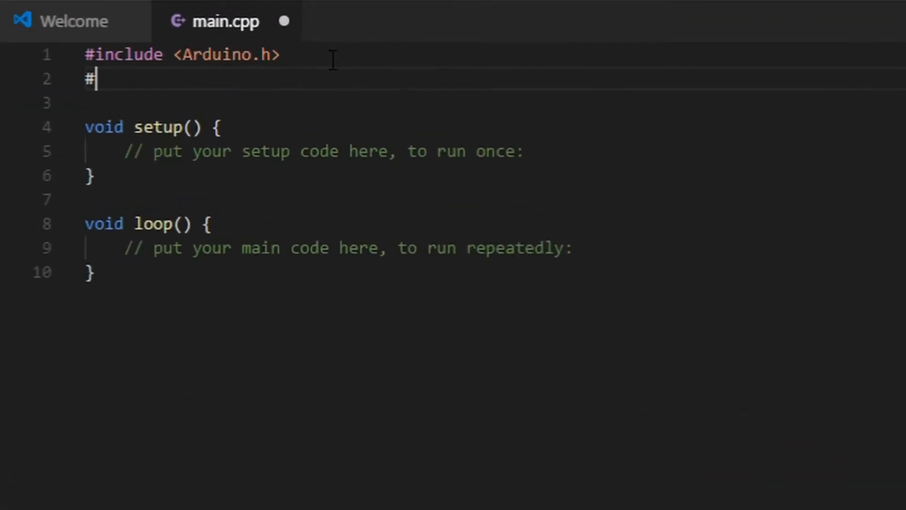
- Include Wire.h and Adafruit_BMP280.h and declare the Adafruit_BMP280 bmp object
{"action": "type", "text": "include <W>"}
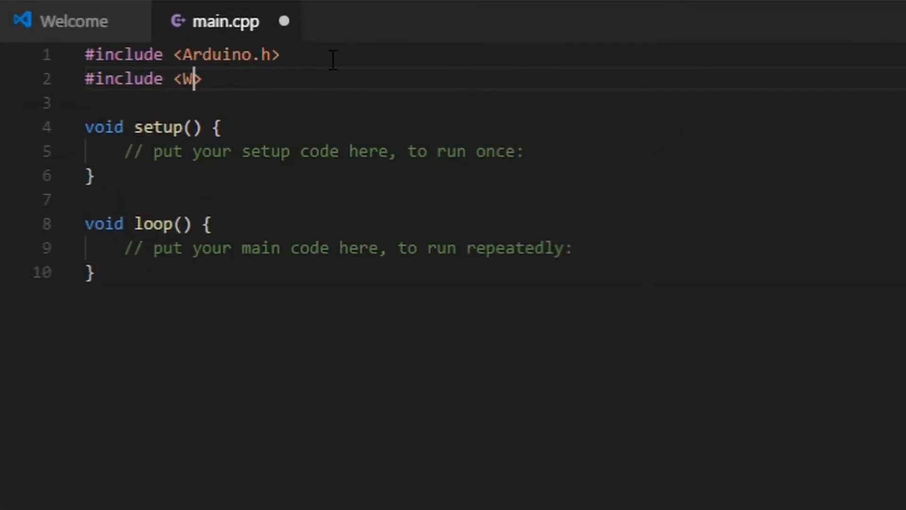
{"action": "type", "text": "ire.h>"}
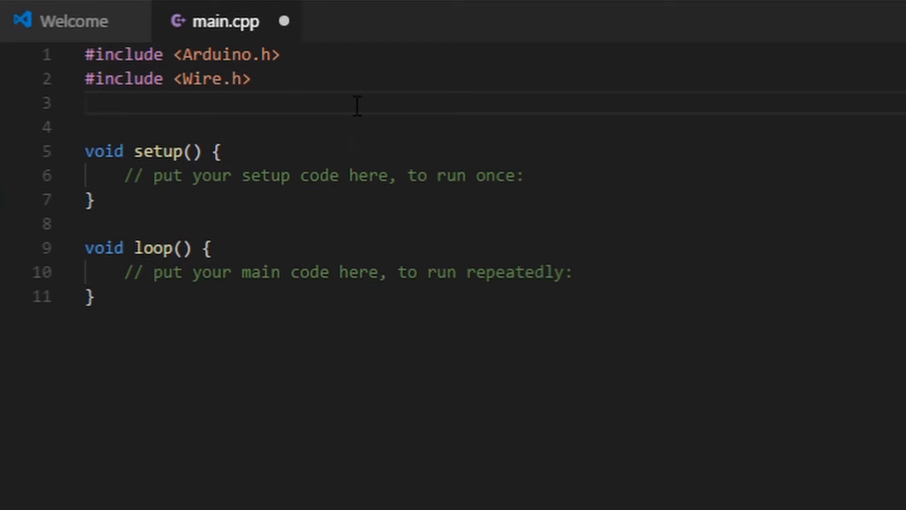
{"action": "type", "text": "#include <>"}
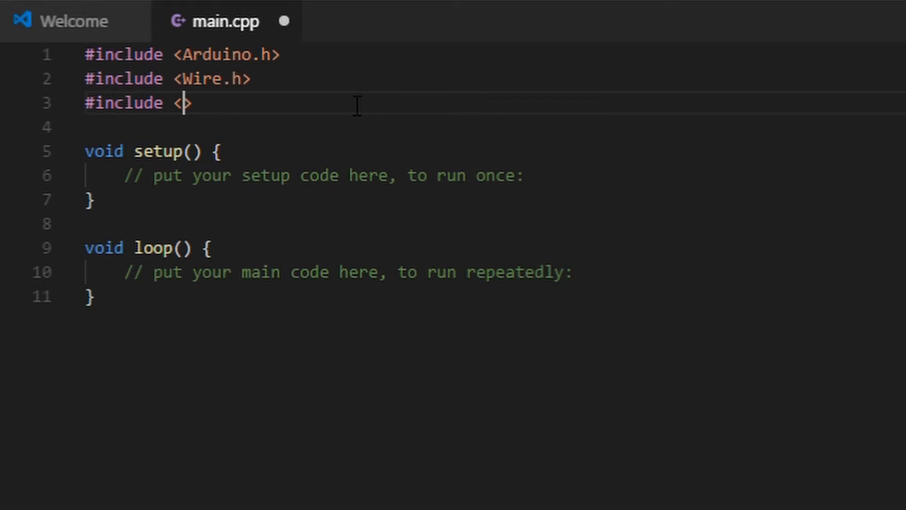
{"action": "type", "text": "Adafruit_BMP280.h"}
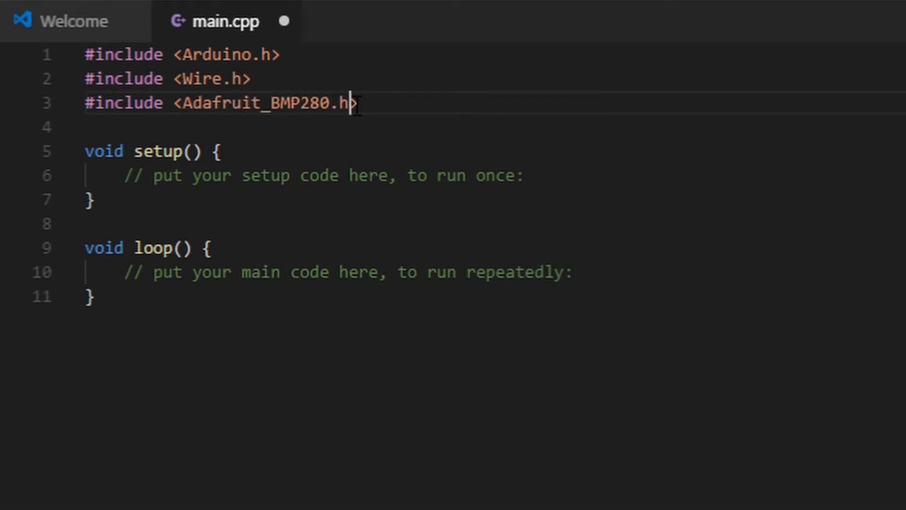
{"action": "type", "text": "Ada"}
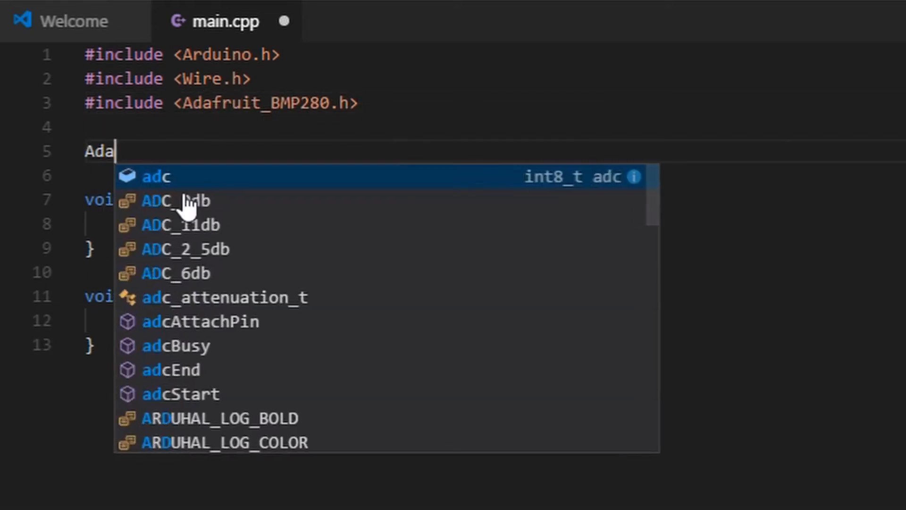
{"action": "type", "text": "fruit_BMP280 bmp;"}
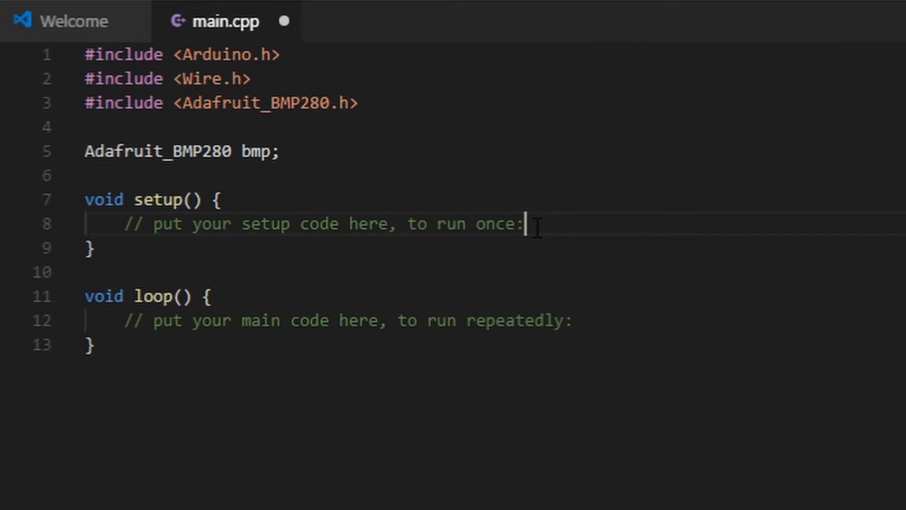
- In setup() start Serial and print 'Cannot connect to BMP280' if bmp.begin() fails
{"action": "type", "text": "Serial.begin(115200"}
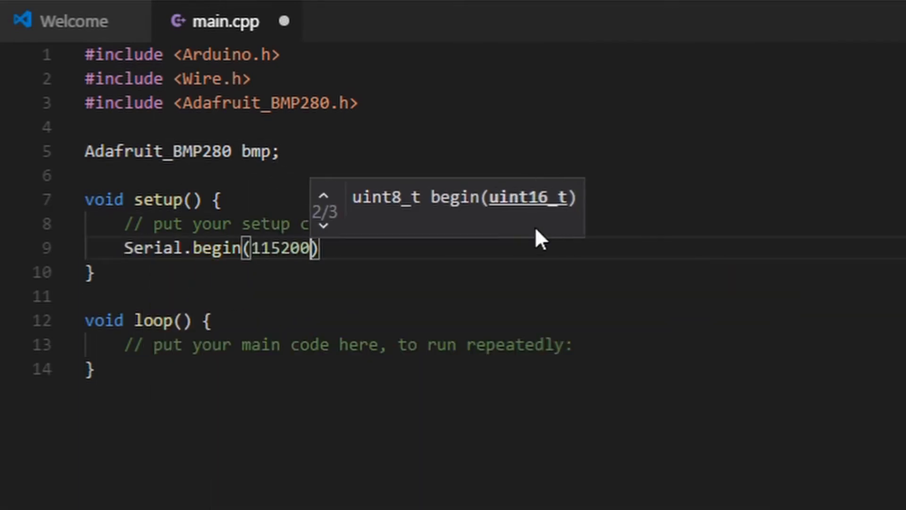
{"action": "type", "text": "if"}
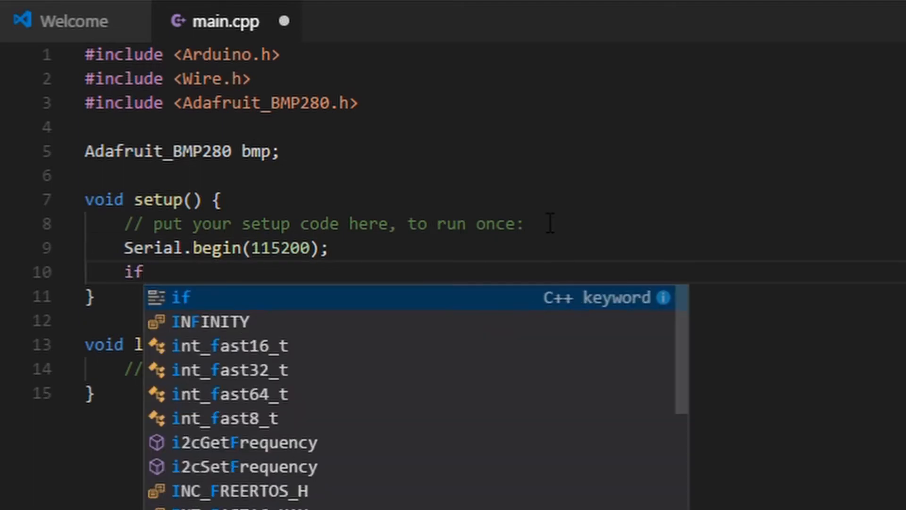
{"action": "type", "text": "(!"}
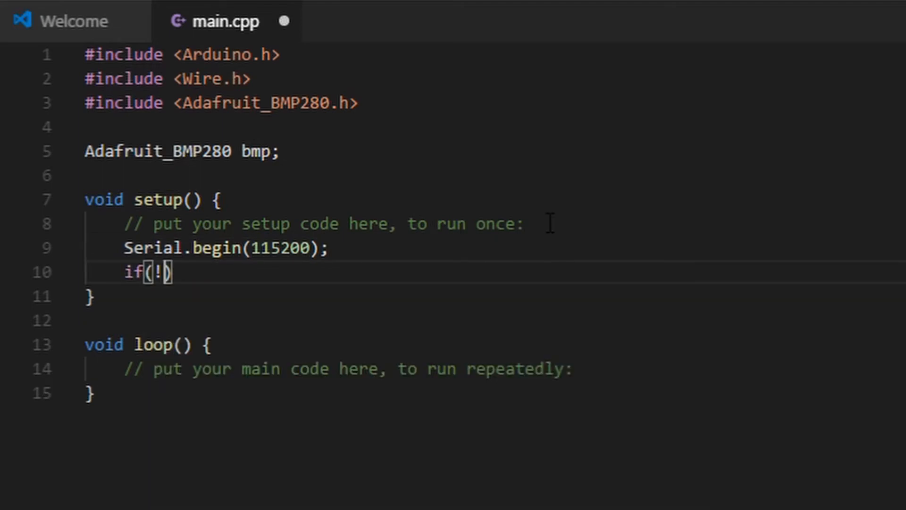
{"action": "type", "text": "bmp.begin()){"}
{"action": "type", "text": "Serial.println(\"C"}
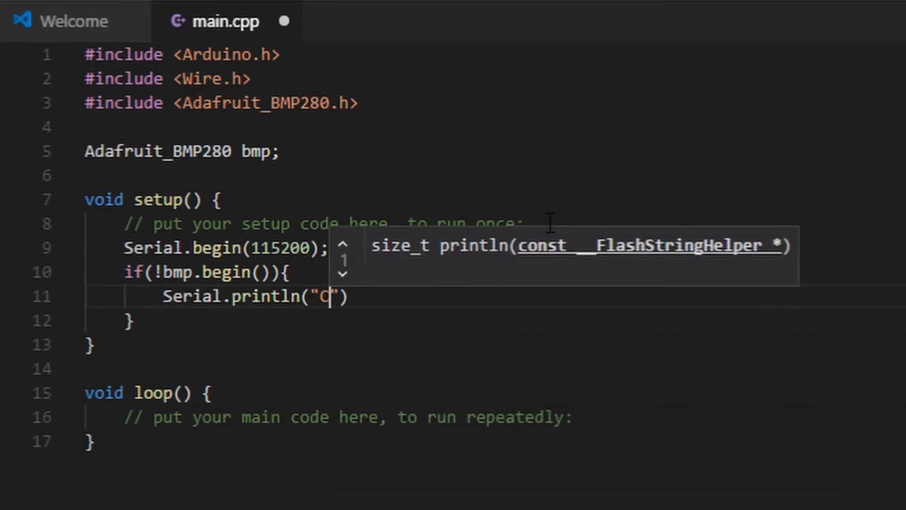
{"action": "type", "text": "annot connect"}
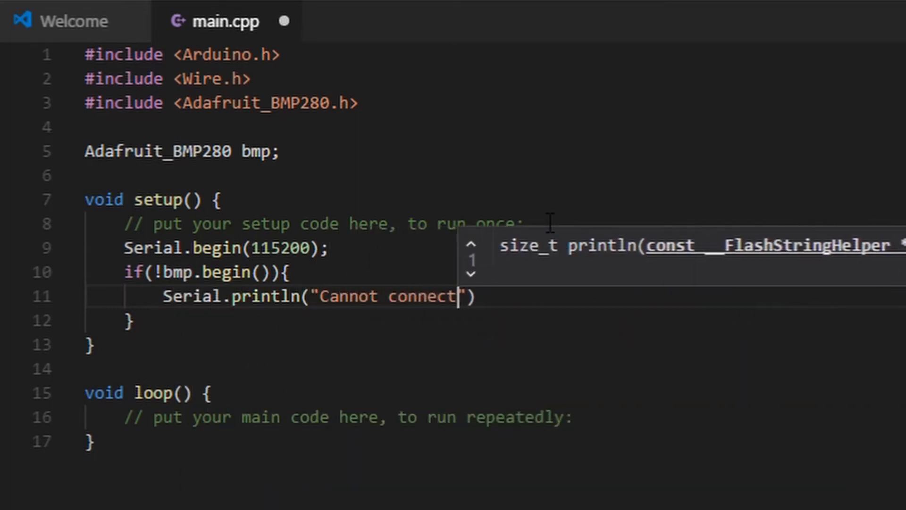
{"action": "type", "text": "to BMP280"}
{"action": "type", "text": "Serial."}
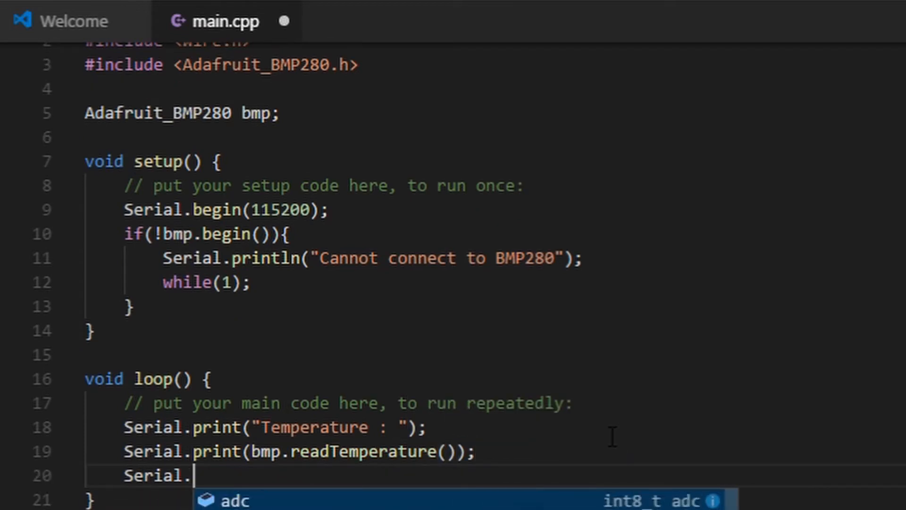
- In loop() print temperature in *C, pressure in Pa and altitude from readAltitude(1013.25)
{"action": "type", "text": "println(\" *C\");"}
{"action": "type", "text": "Serial.prin"}
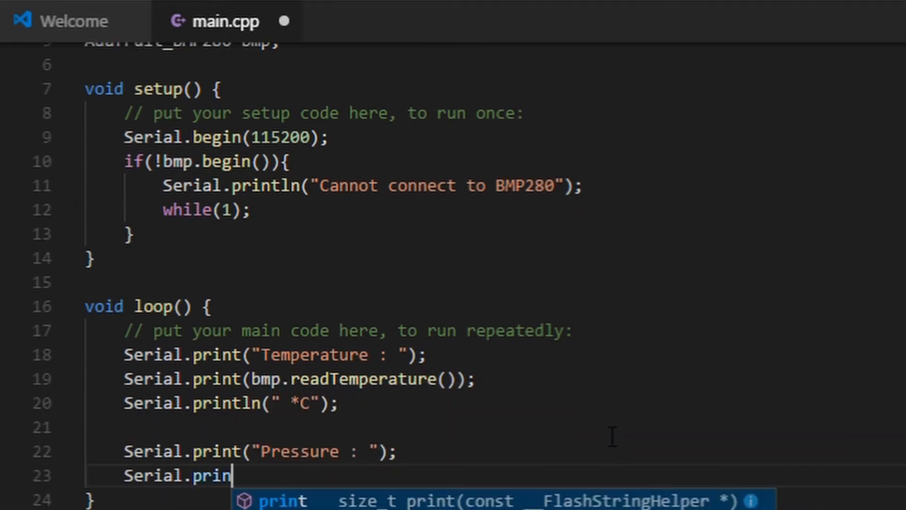
{"action": "type", "text": "t(bmp.readPressure)"}
{"action": "type", "text": "Seri"}
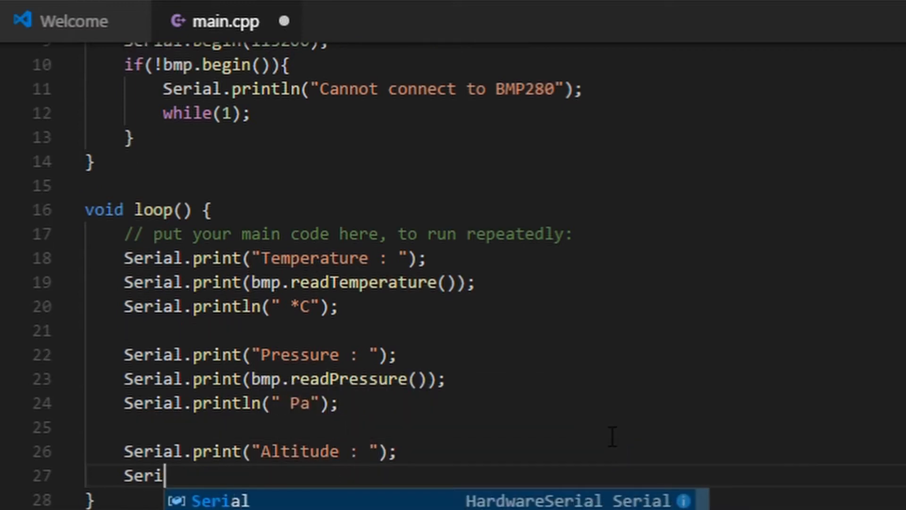
{"action": "type", "text": "al.print(bmp.readAltitude(1013"}
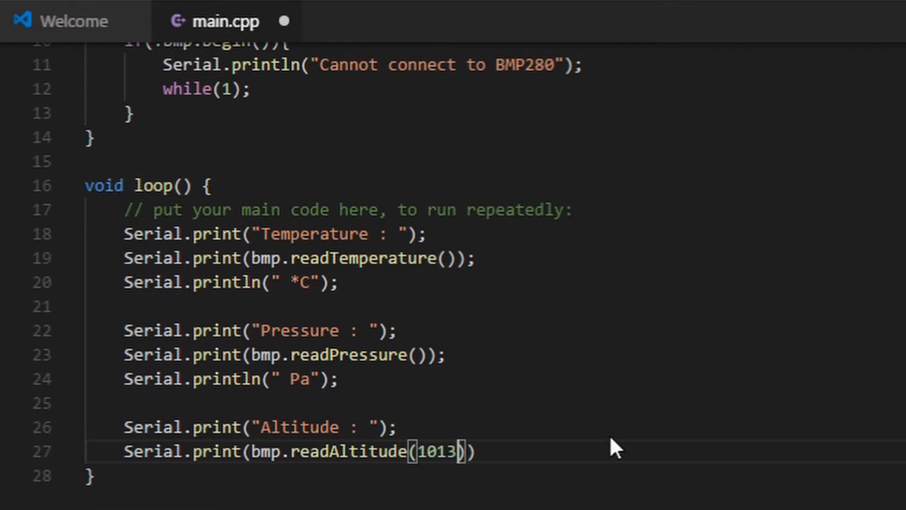
{"action": "type", "text": ".25"}
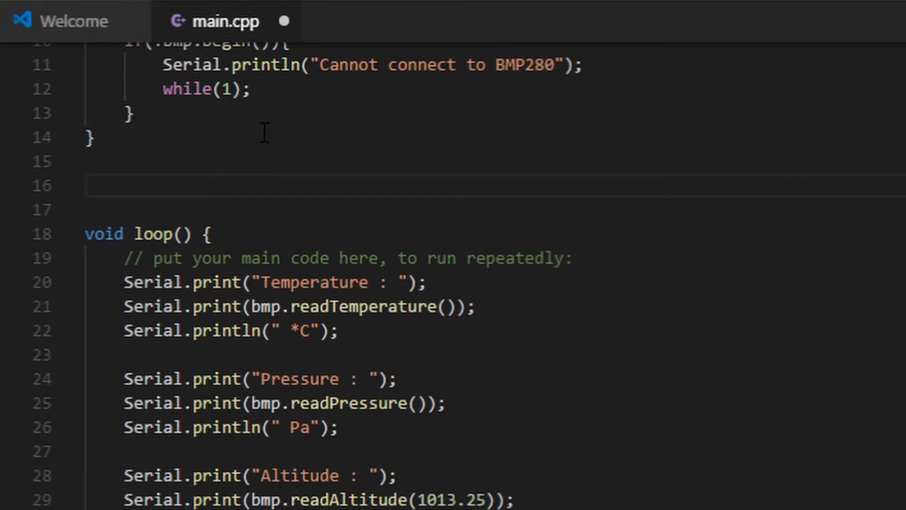
- Declare long currentTime, lastTime and gate the prints on a 2000 ms millis() interval
{"action": "type", "text": "long currentTime, lastTime;"}
{"action": "type", "text": "if"}
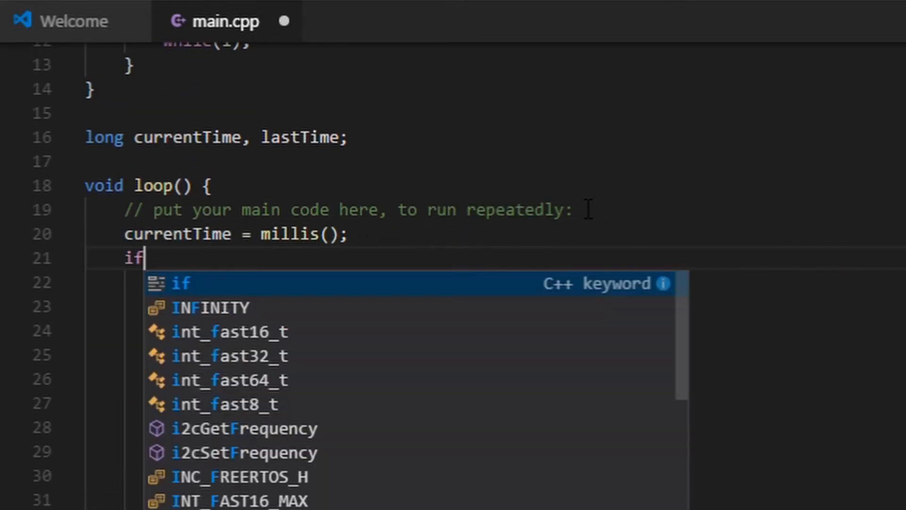
{"action": "type", "text": "(currentTime - lastTime > 2000){"}
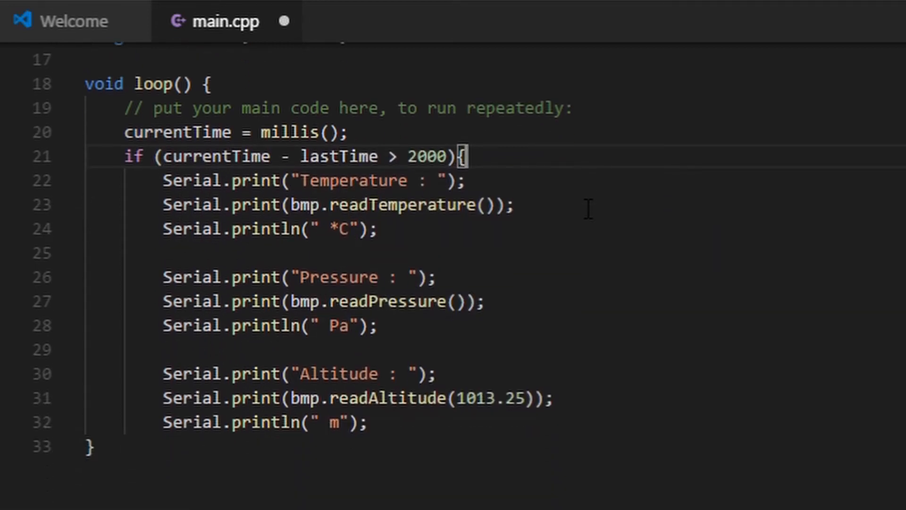
{"action": "type", "text": "lastTime = millis();"}
{"action": "type", "text": "p"}
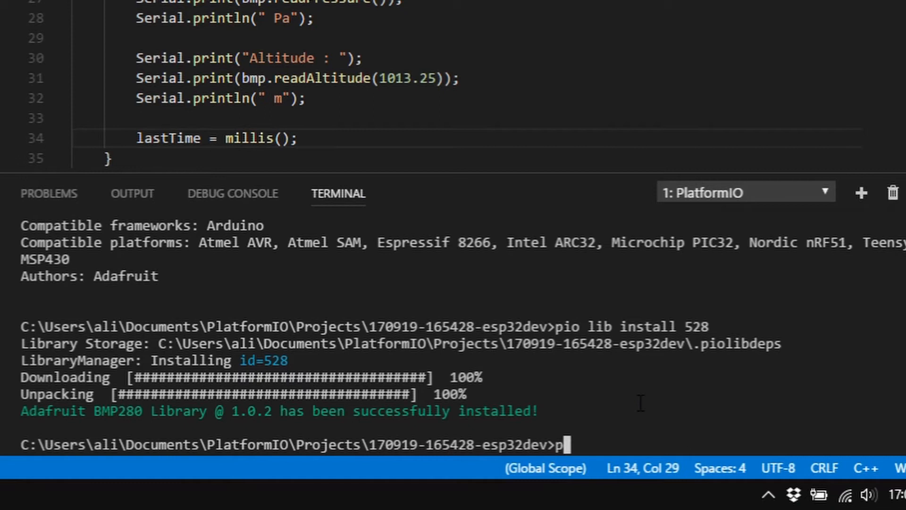
- Run pio run -t upload, then search adafruit sensor and install the Adafruit Unified Sensor library
{"action": "type", "text": "io run -t upl"}
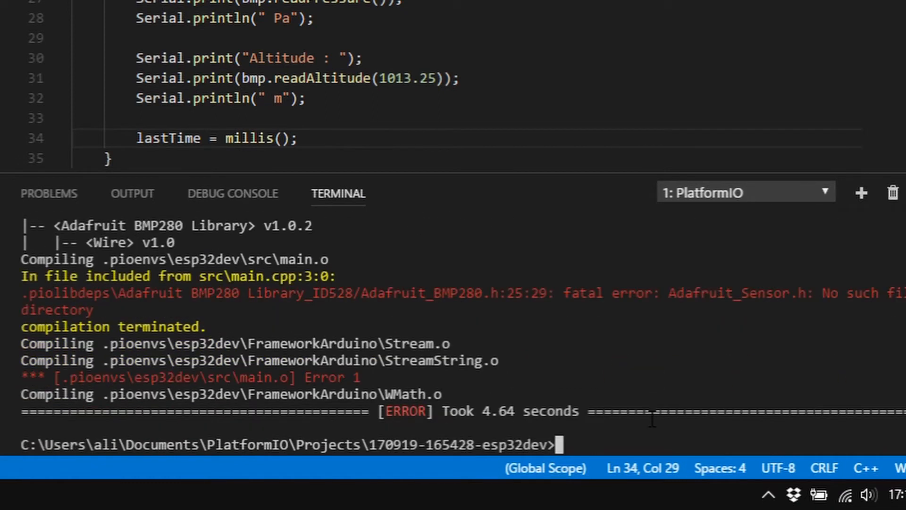
{"action": "type", "text": "pio lib searc"}
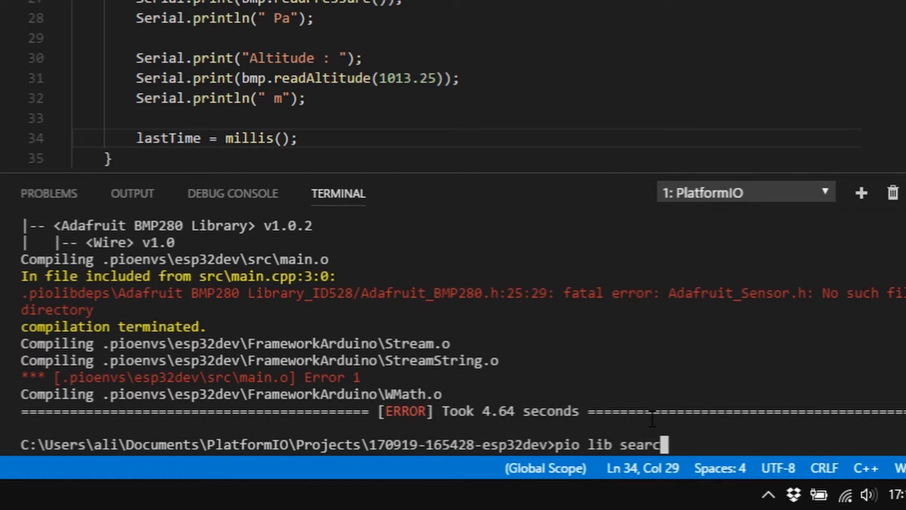
{"action": "type", "text": "adafr"}
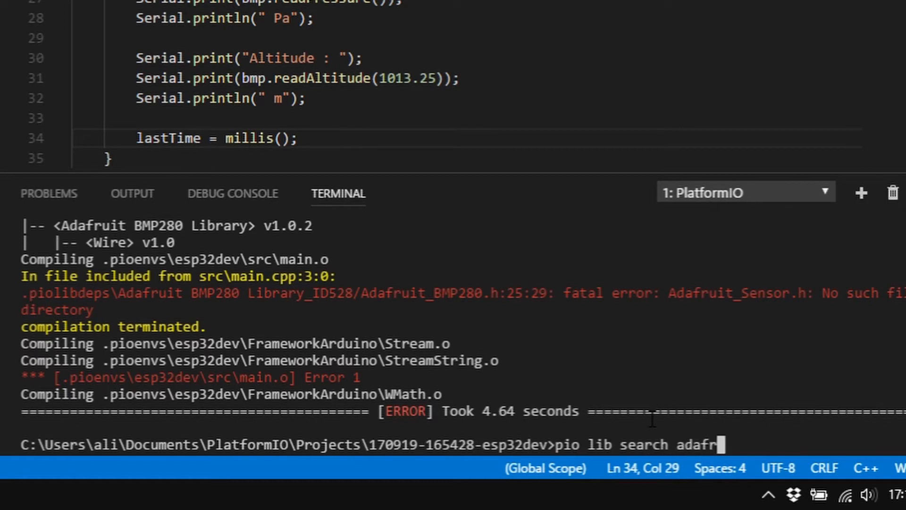
{"action": "type", "text": "senso"}
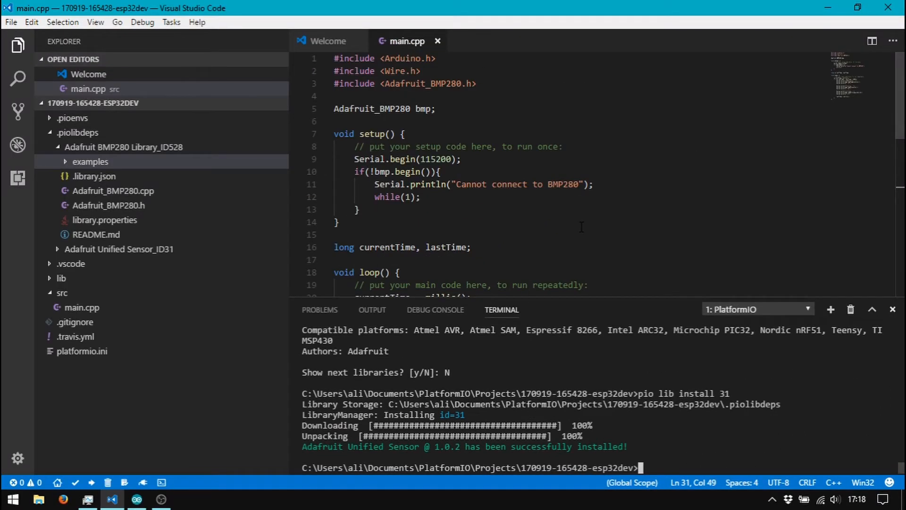
{"action": "left_click", "coordinate": [119, 249]}
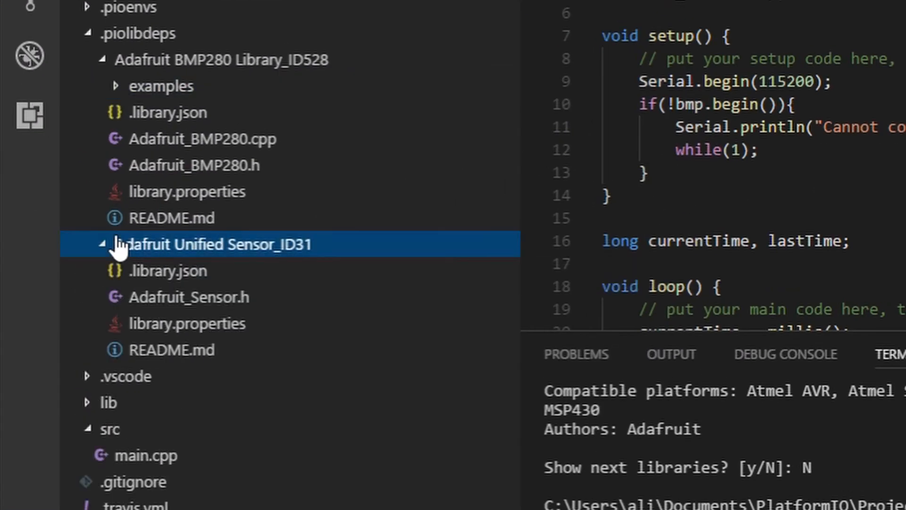
{"action": "mouse_move", "coordinate": [187, 297]}
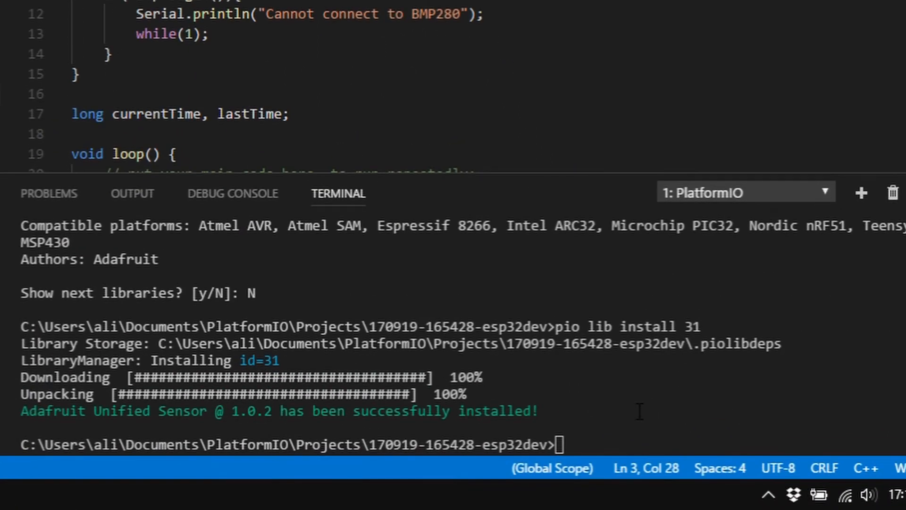
- Upload the firmware with pio run -t upload and start pio serialports monitor -b 115200
{"action": "type", "text": "pio run -t upload"}
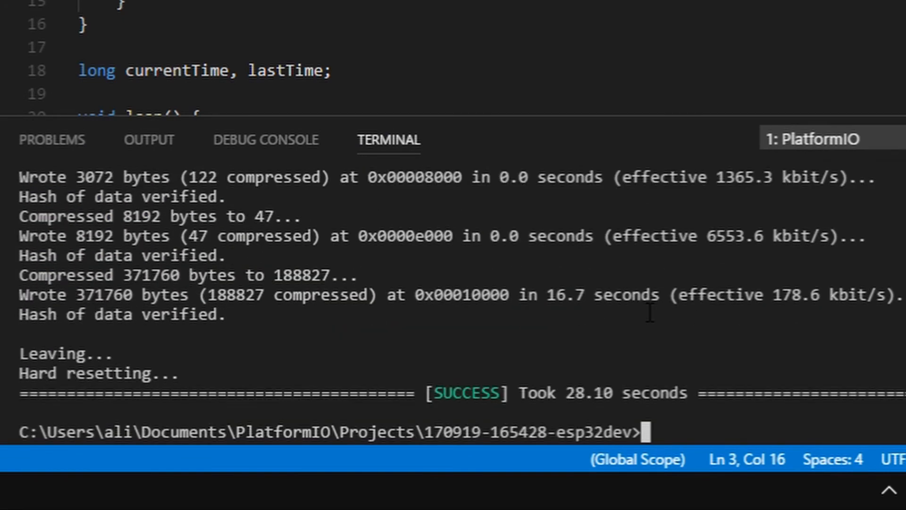
{"action": "type", "text": "pio serialport"}
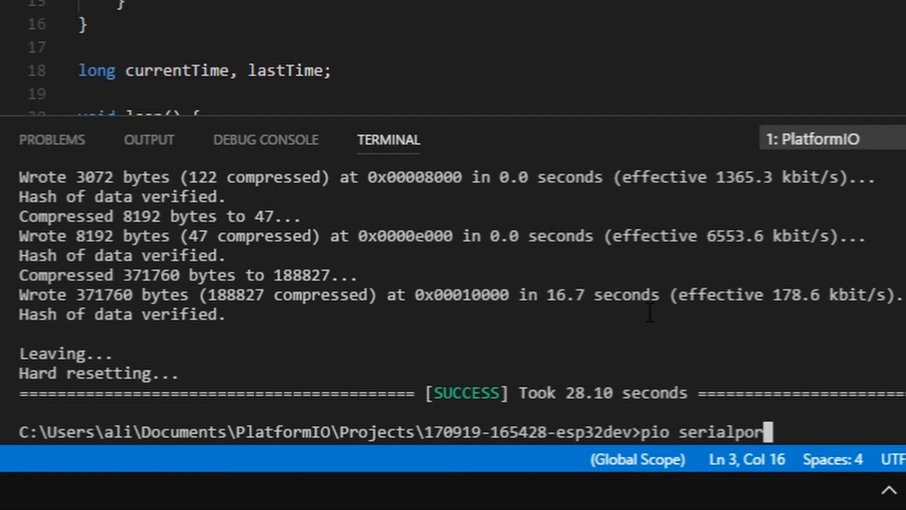
{"action": "type", "text": "s monitor -b 1"}
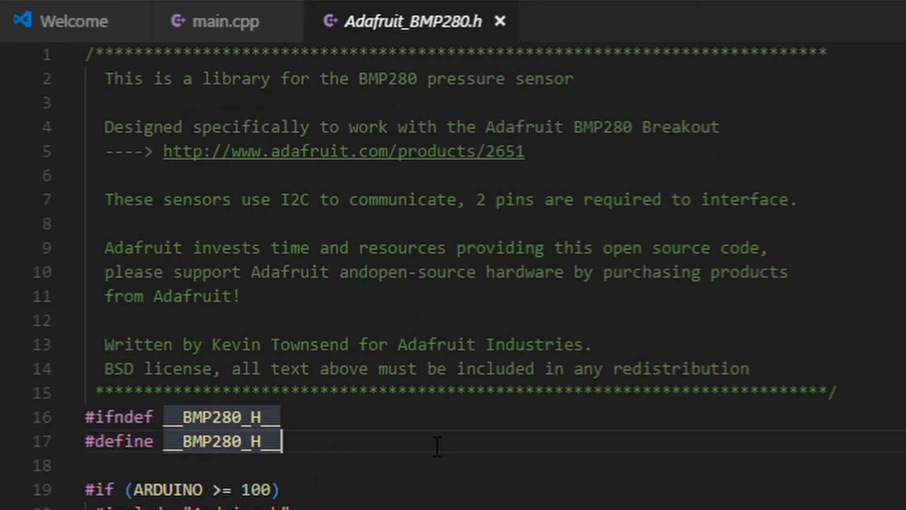
- Try a BMP280_ADDRESS define in main.cpp, then set the header's address to 0x76 instead
{"action": "scroll", "scroll_direction": "down", "scroll_amount": 3}
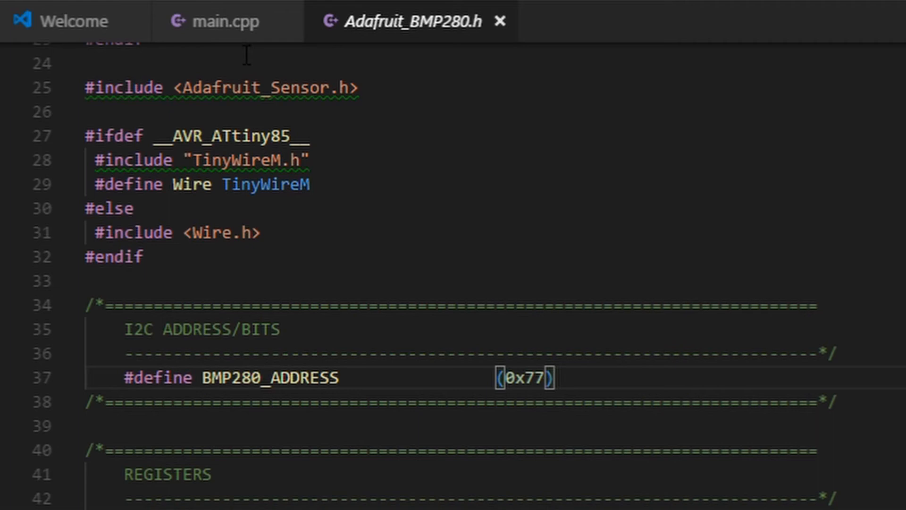
{"action": "left_click", "coordinate": [220, 22]}
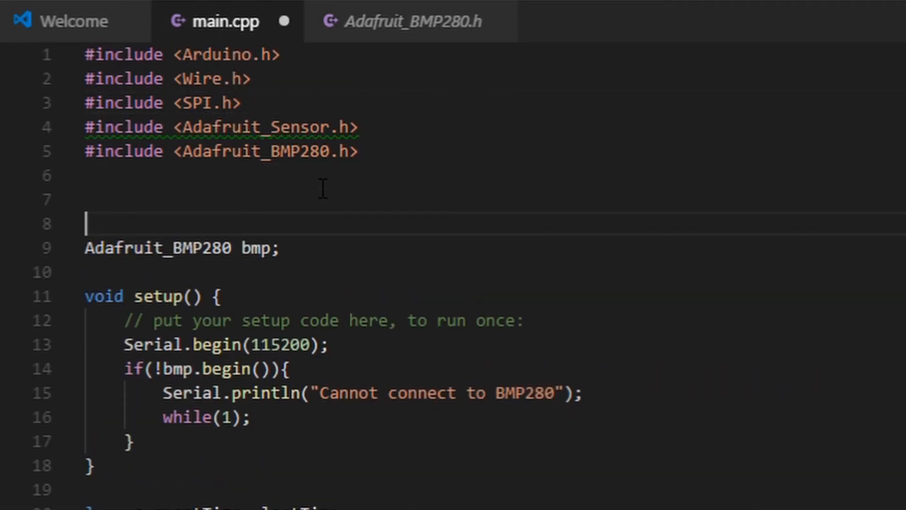
{"action": "type", "text": "#define BMP280_ADR"}
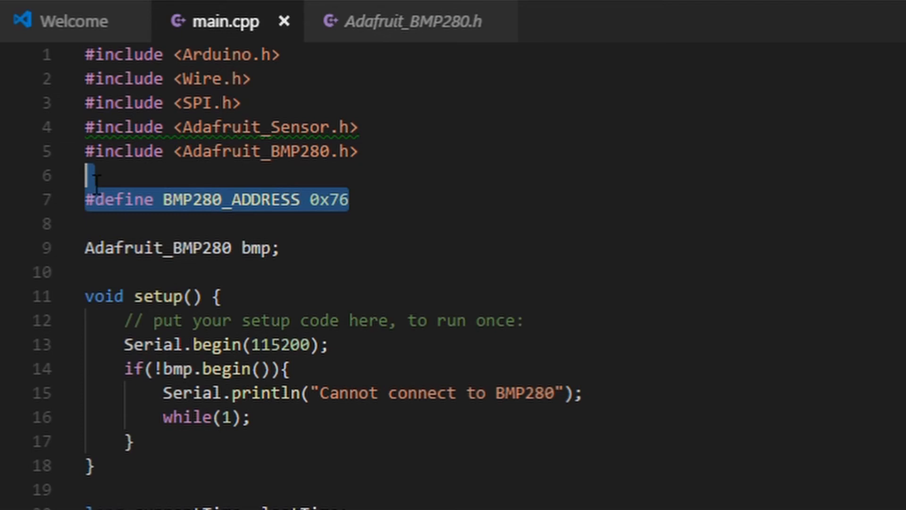
{"action": "left_click", "coordinate": [403, 21]}
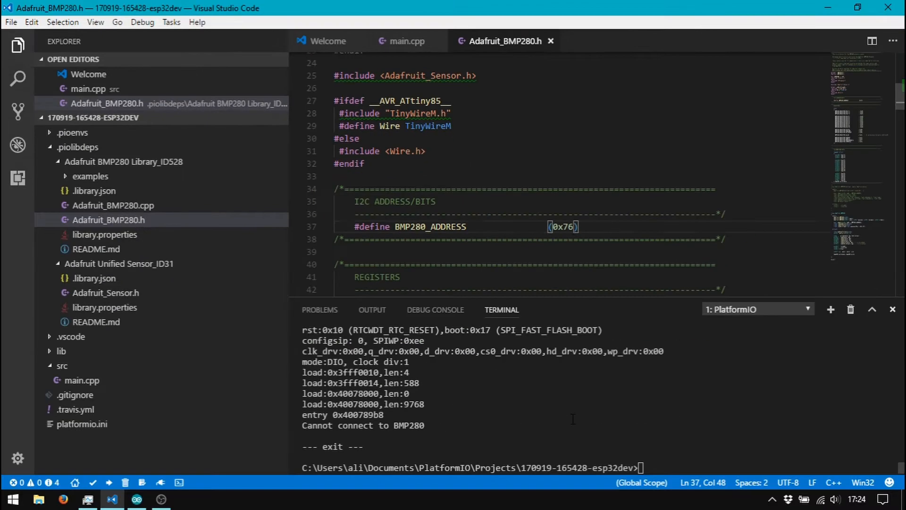
- Re-upload the firmware, monitor the serial port at 115200, and scroll main.cpp back to loop()
{"action": "type", "text": "pio run -t upload"}
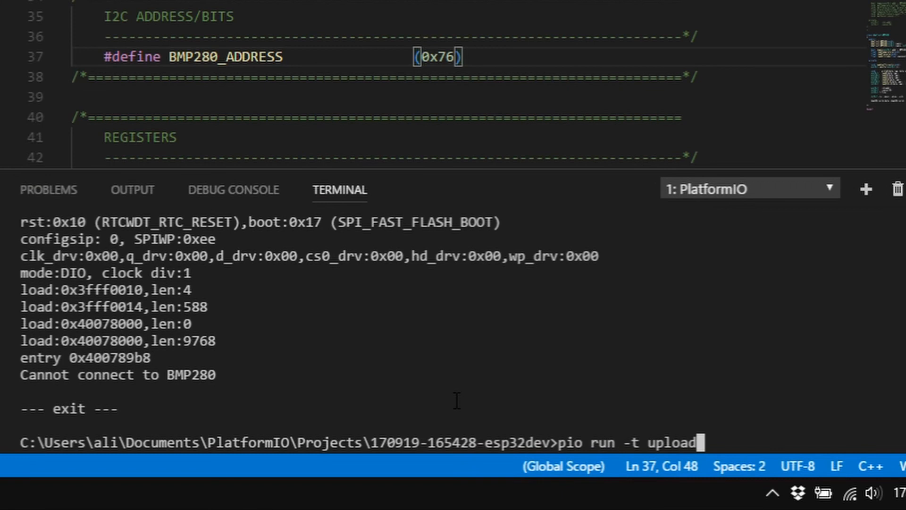
{"action": "key", "text": "enter"}
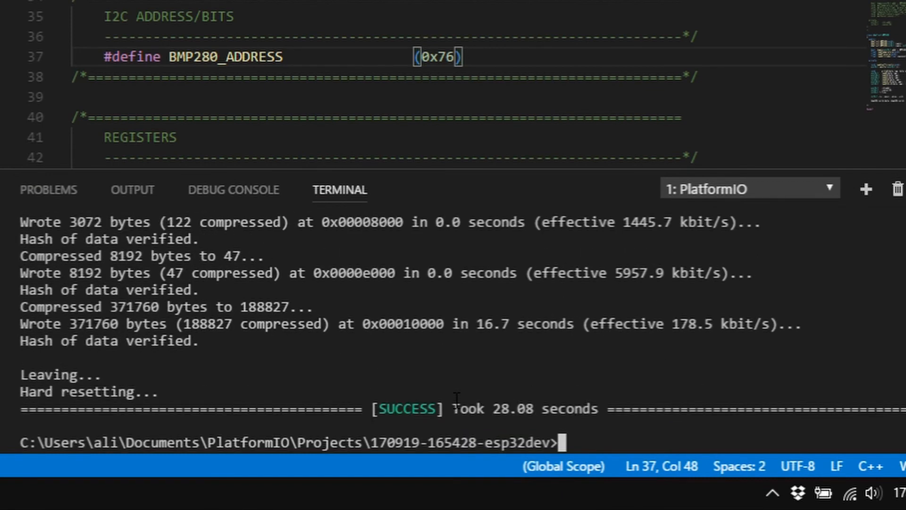
{"action": "type", "text": "pio serialports monitor -b 115200"}
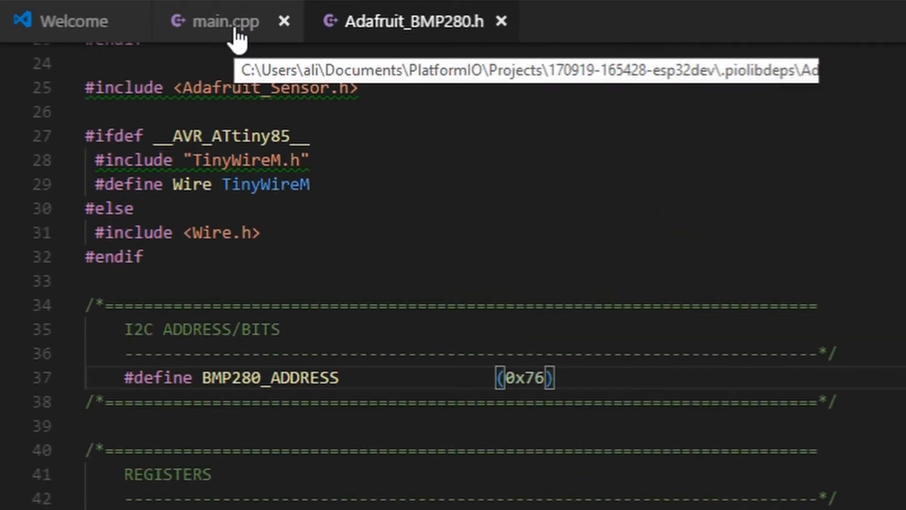
{"action": "left_click", "coordinate": [223, 22]}
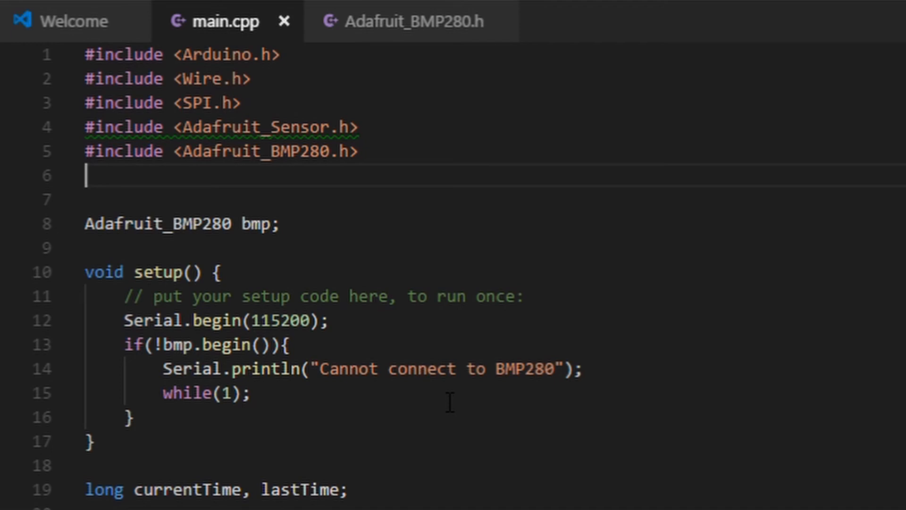
{"action": "scroll", "scroll_direction": "down", "scroll_amount": 3}
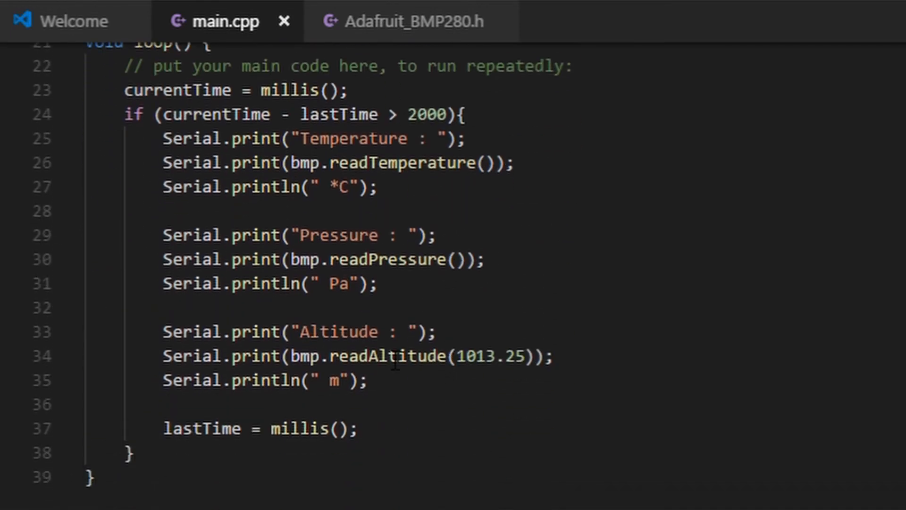